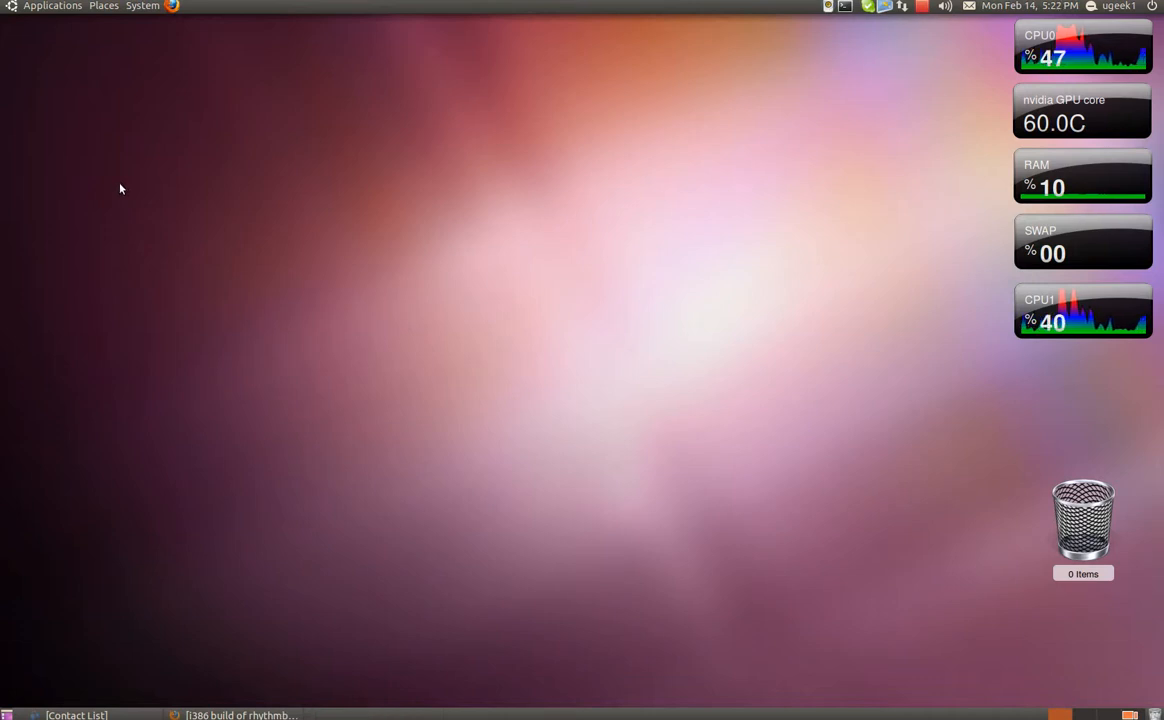
{"action": "mouse_move", "coordinate": [242, 683]}
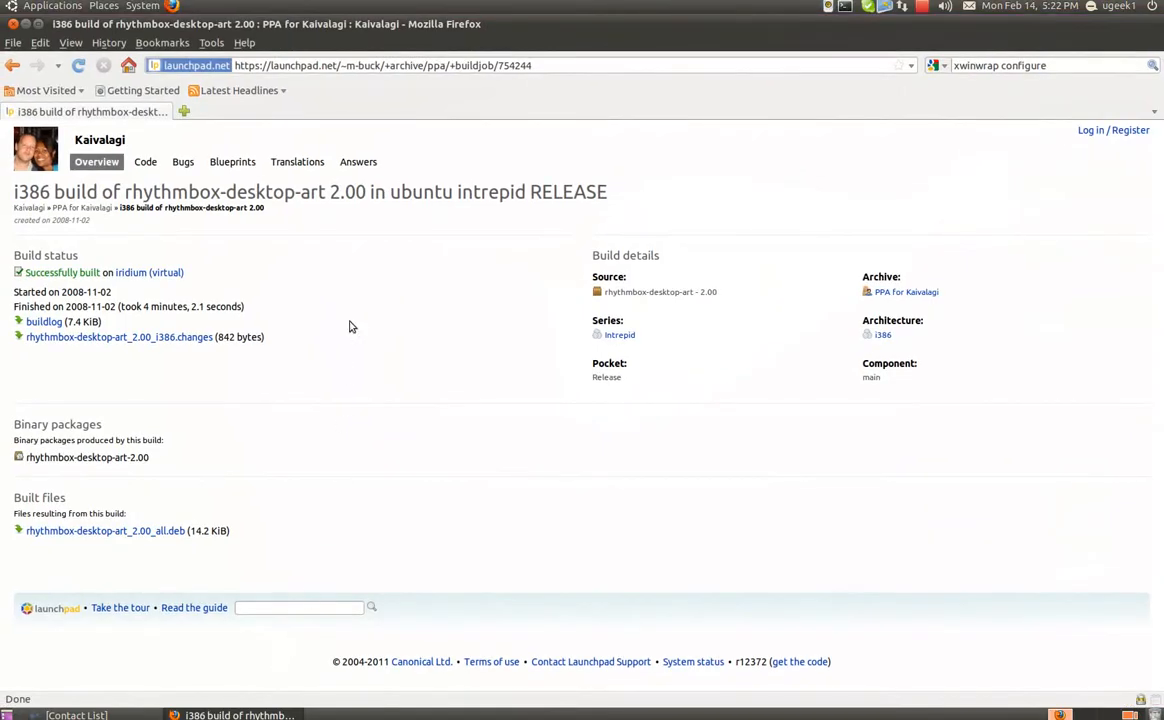
{"action": "mouse_move", "coordinate": [303, 137]}
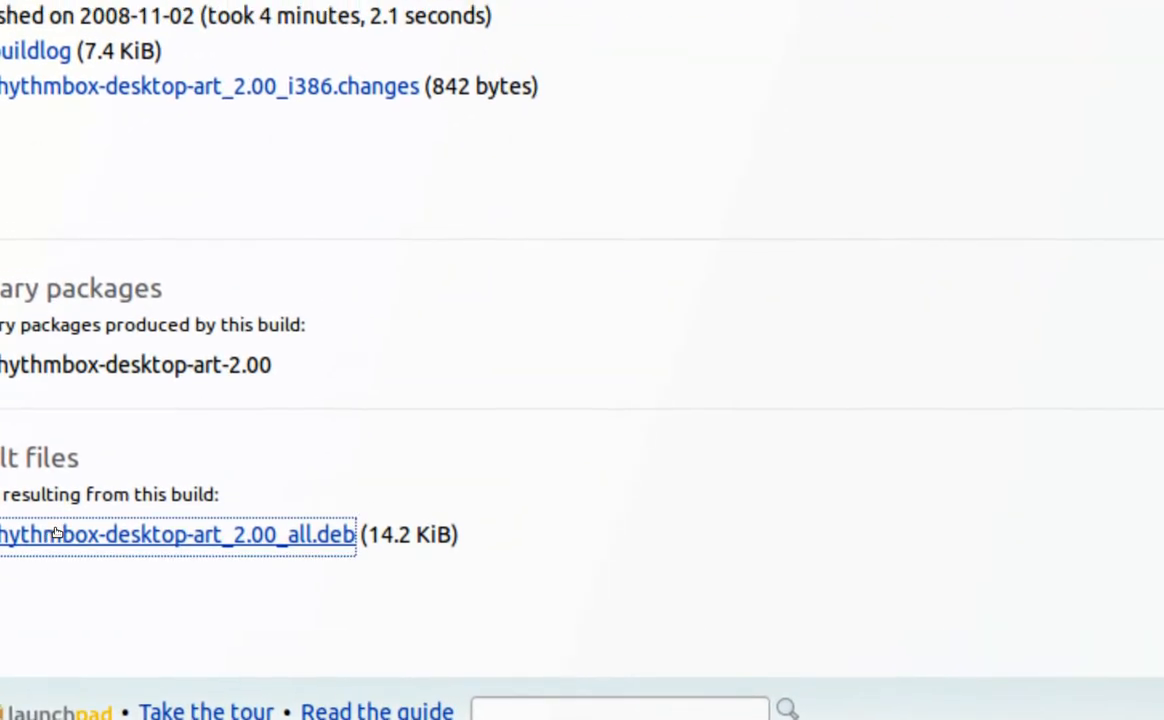
- Download rhythmbox-desktop-art_2.00_all.deb from Launchpad, saving it to disk
{"action": "left_click", "coordinate": [178, 534]}
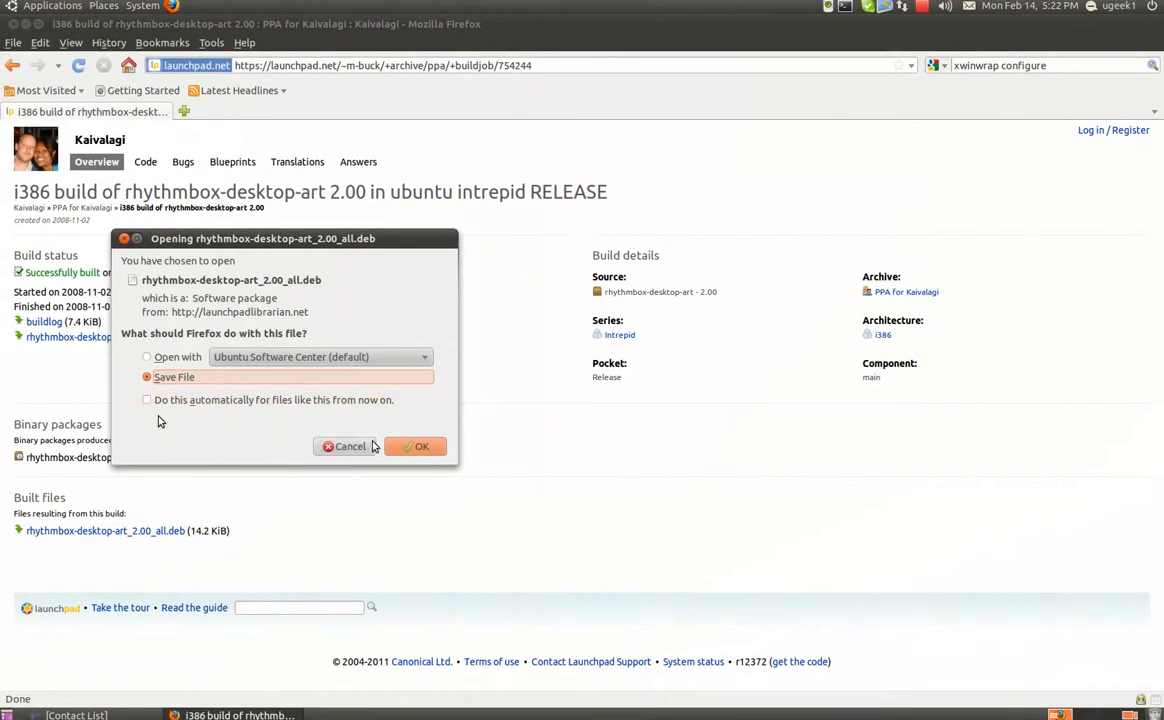
{"action": "left_click", "coordinate": [415, 446]}
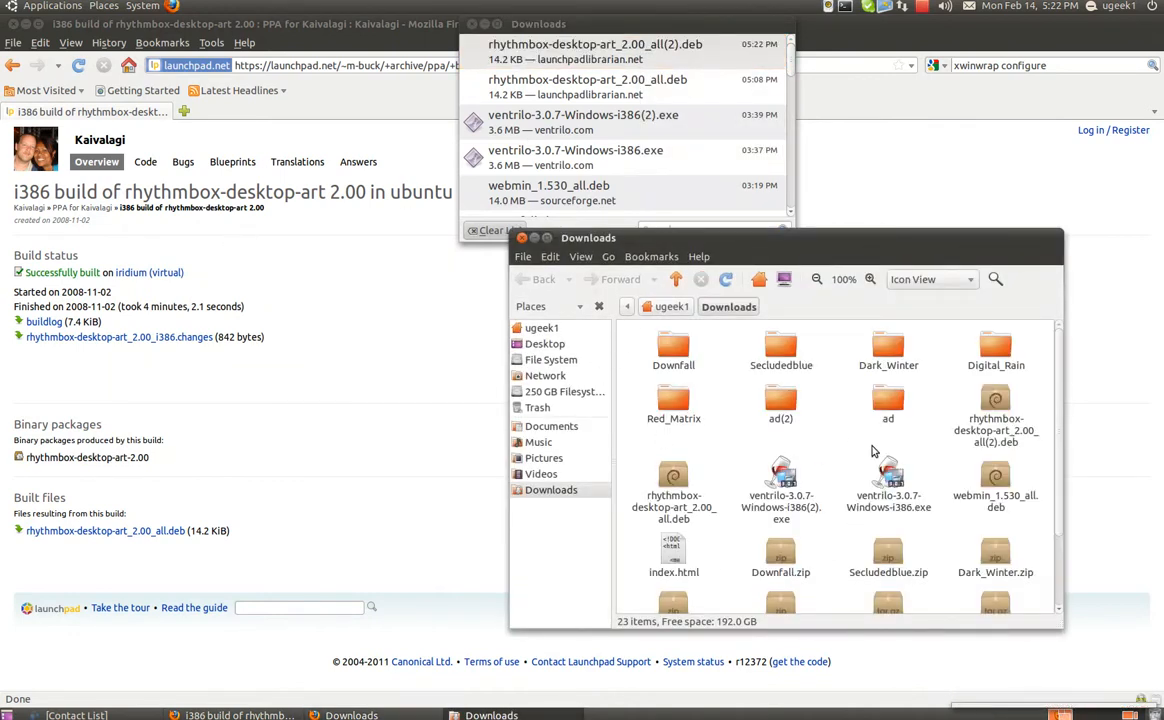
- Open rhythmbox-desktop-art_2.00_all(2).deb from Downloads in Ubuntu Software Center
{"action": "double_click", "coordinate": [995, 405]}
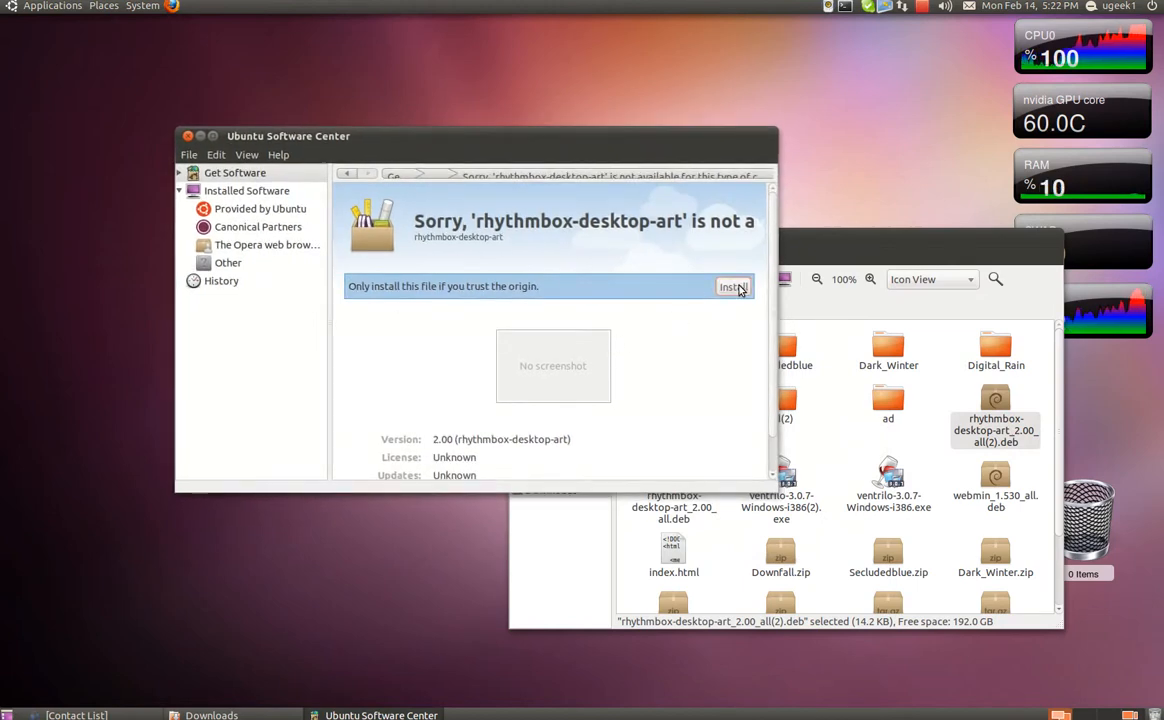
- Install Rhythmbox-desktop-art 2.00 and close the Downloads window once it finishes
{"action": "left_click", "coordinate": [734, 287]}
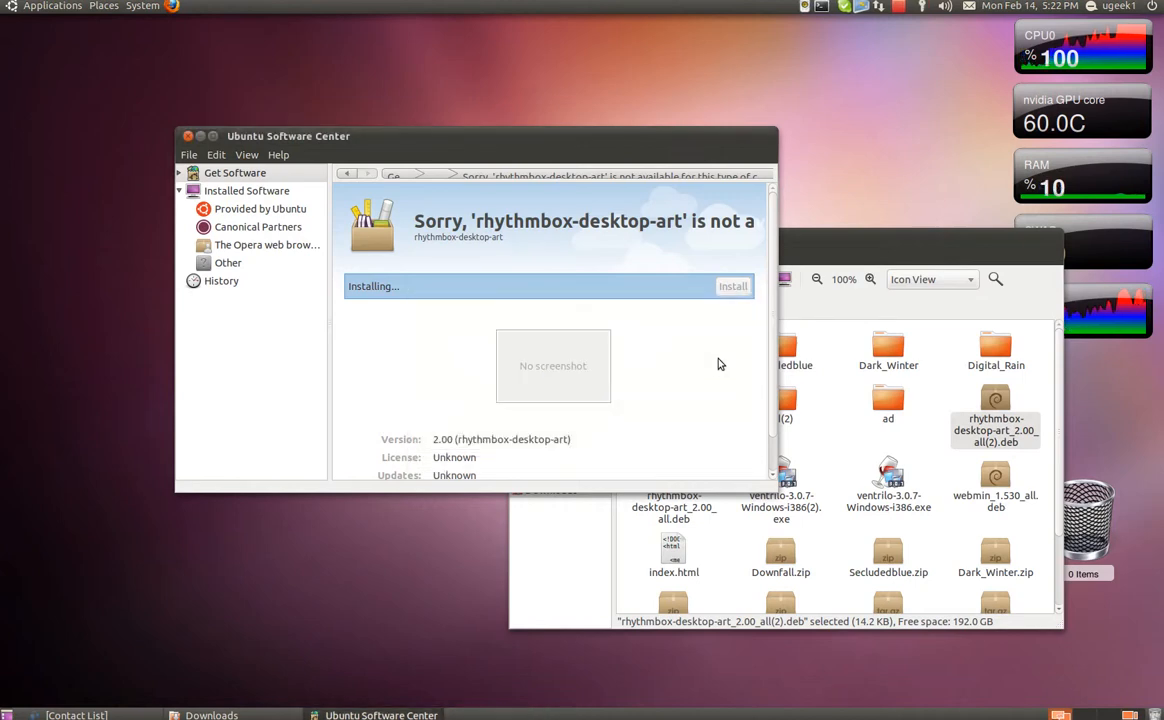
{"action": "left_click", "coordinate": [732, 286]}
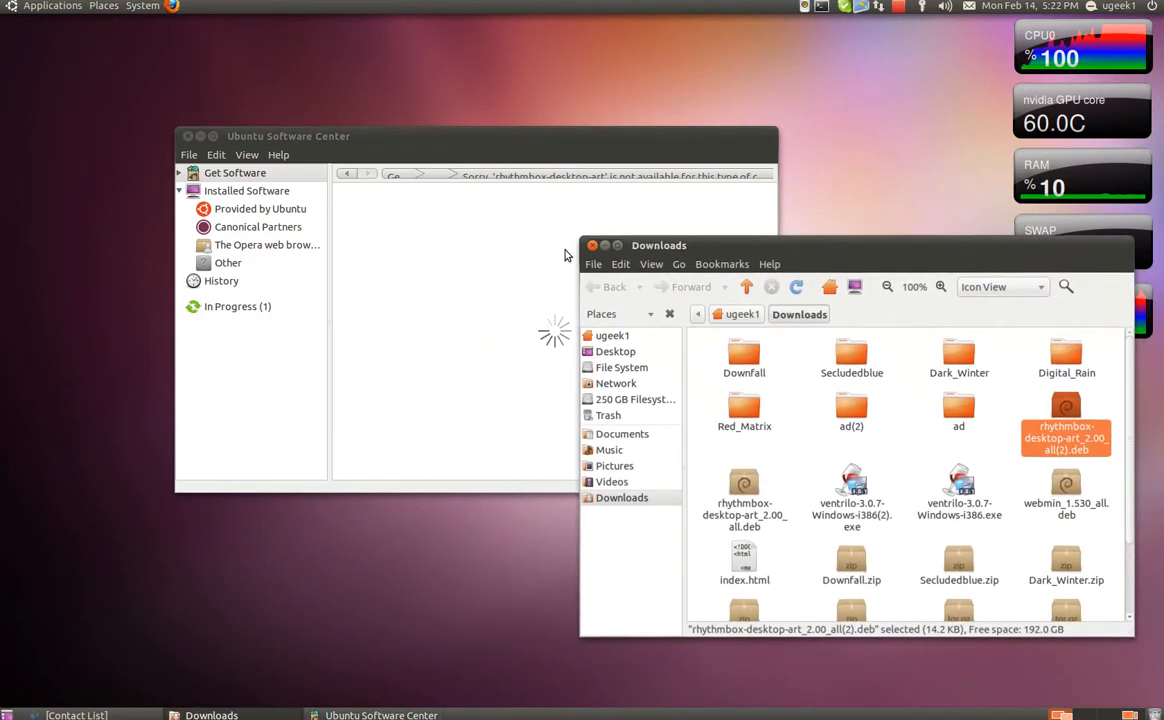
{"action": "left_click", "coordinate": [592, 245]}
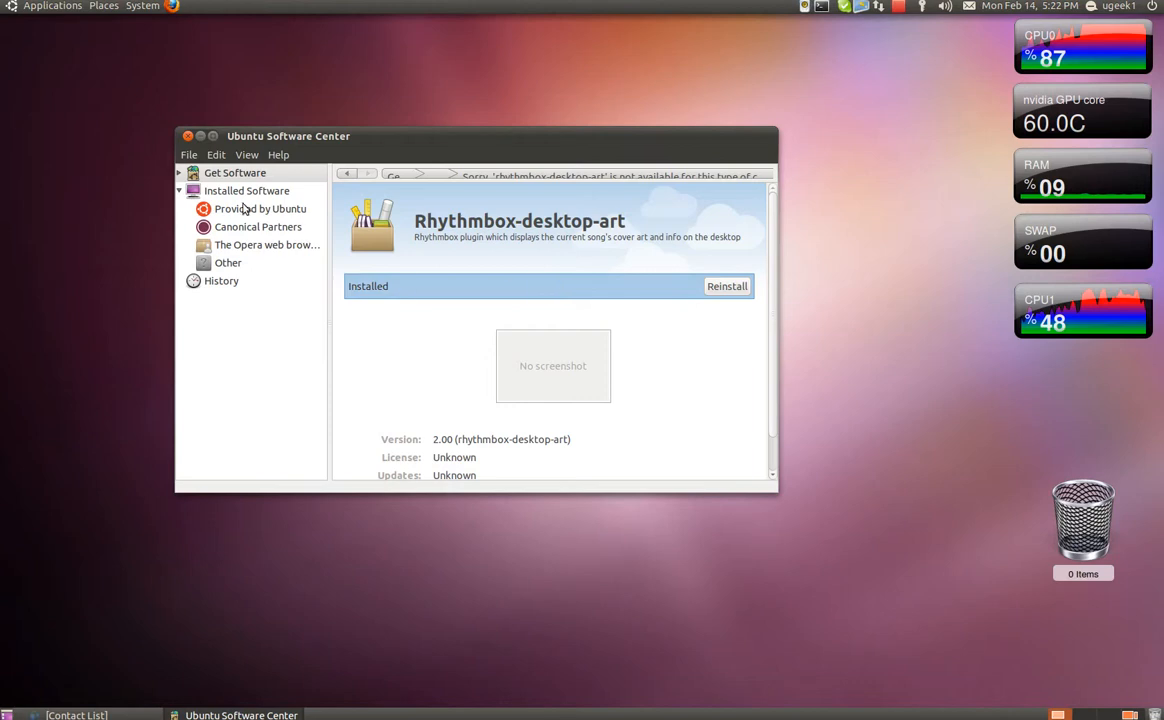
{"action": "left_click", "coordinate": [186, 135]}
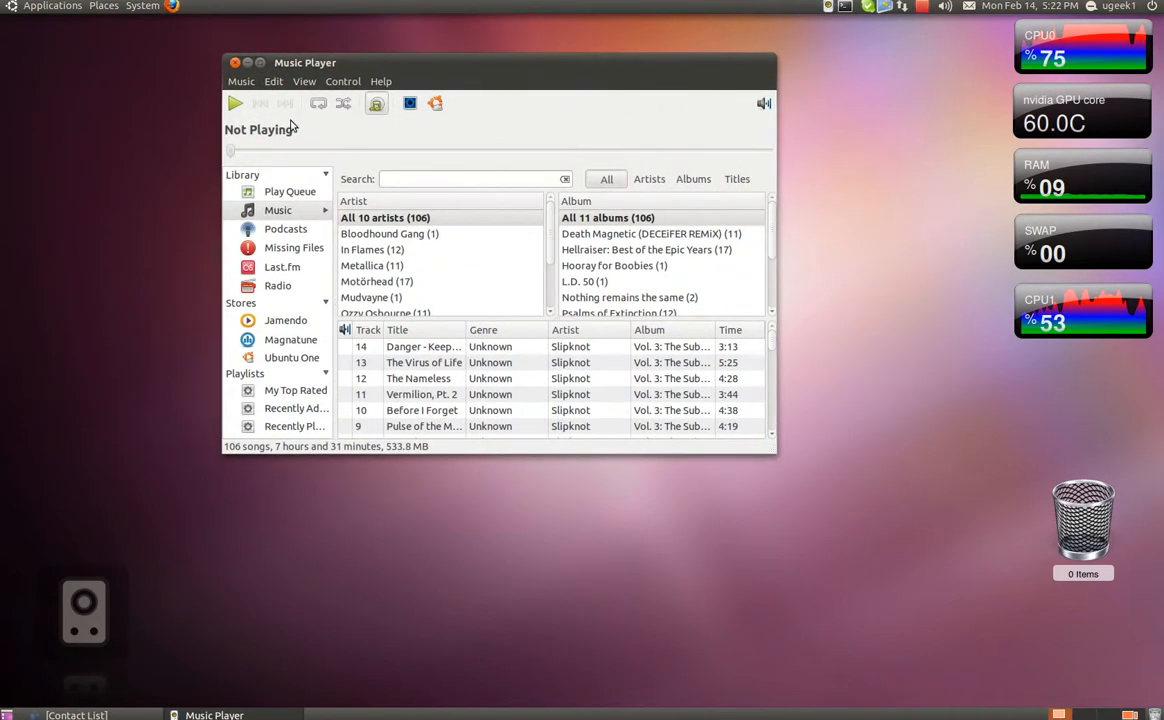
- Enable the Desktop Art plugin under Edit > Plugins and close the dialog
{"action": "left_click", "coordinate": [273, 81]}
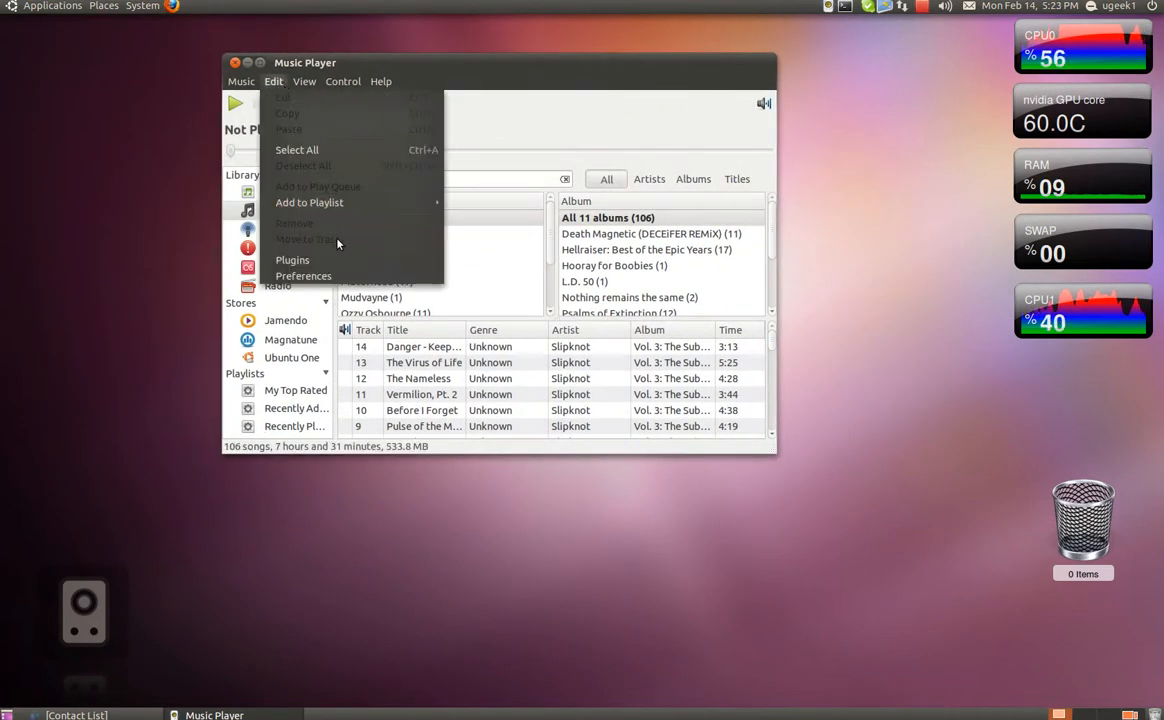
{"action": "left_click", "coordinate": [292, 260]}
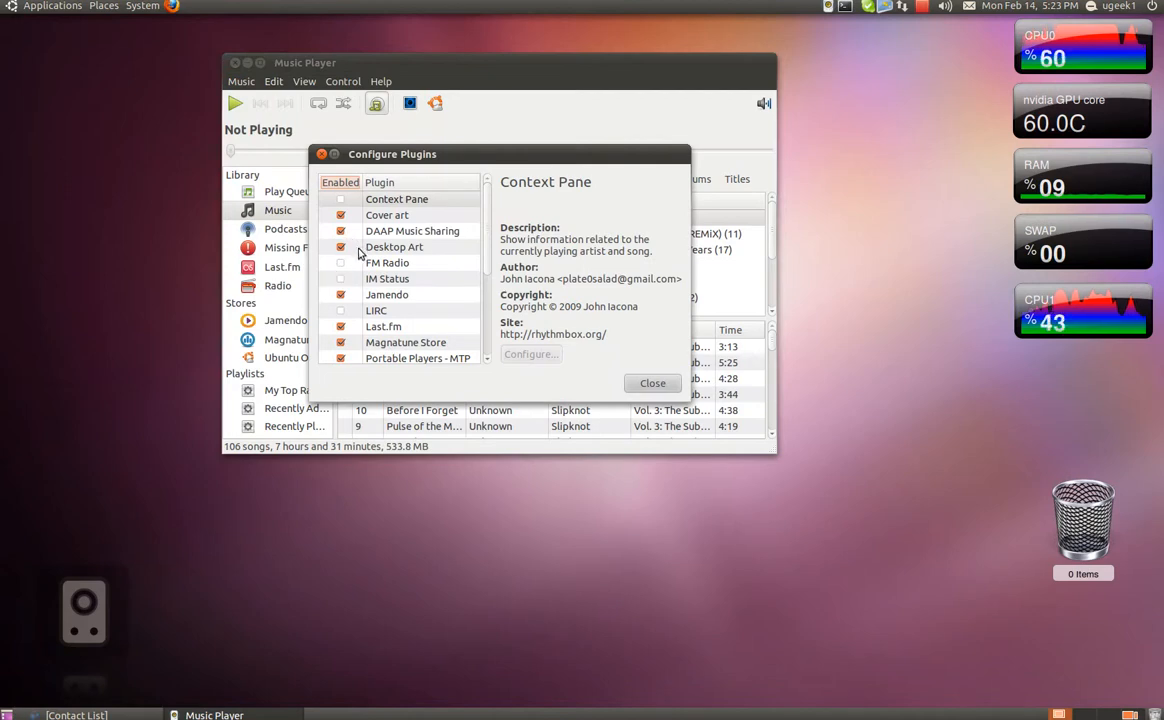
{"action": "left_click", "coordinate": [394, 247]}
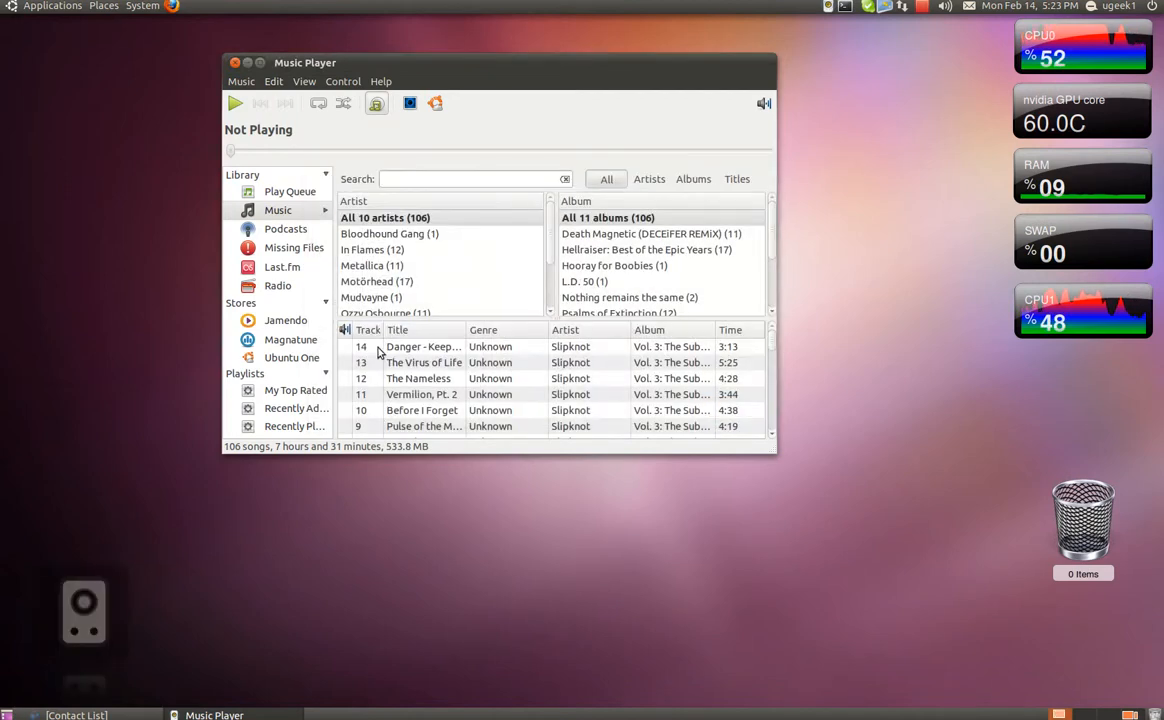
- Play In Flames' 'F(r)iend' and minimize Rhythmbox to show the desktop art
{"action": "left_click", "coordinate": [389, 233]}
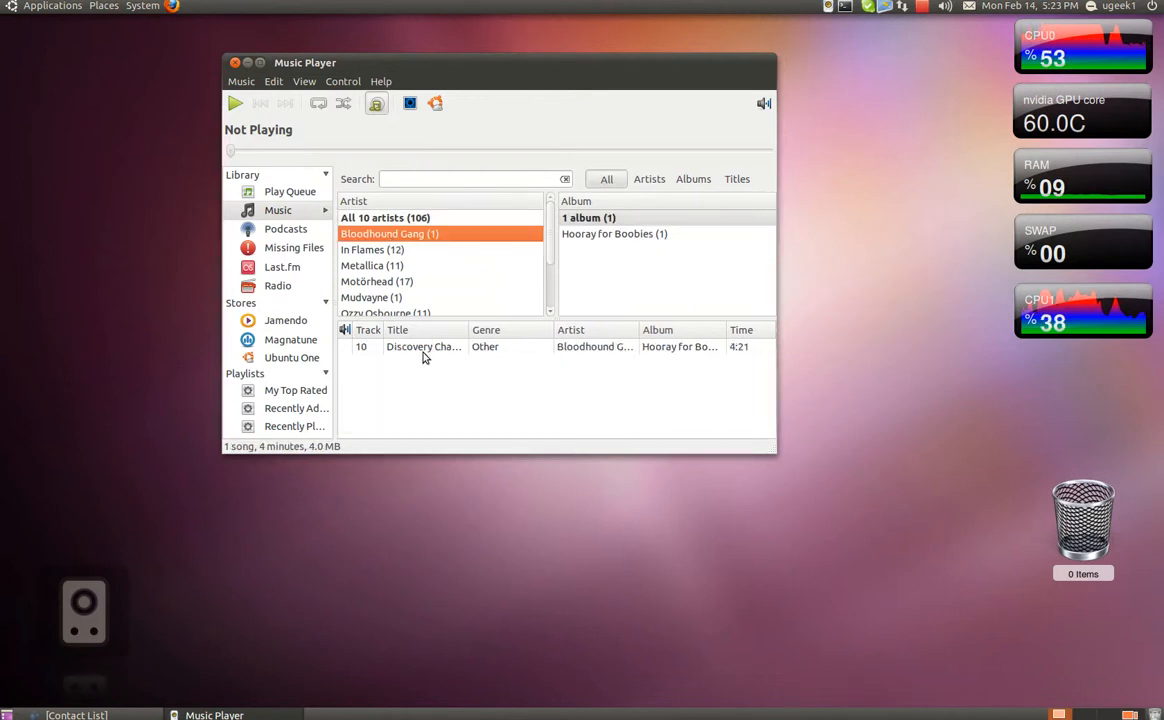
{"action": "left_click", "coordinate": [372, 249]}
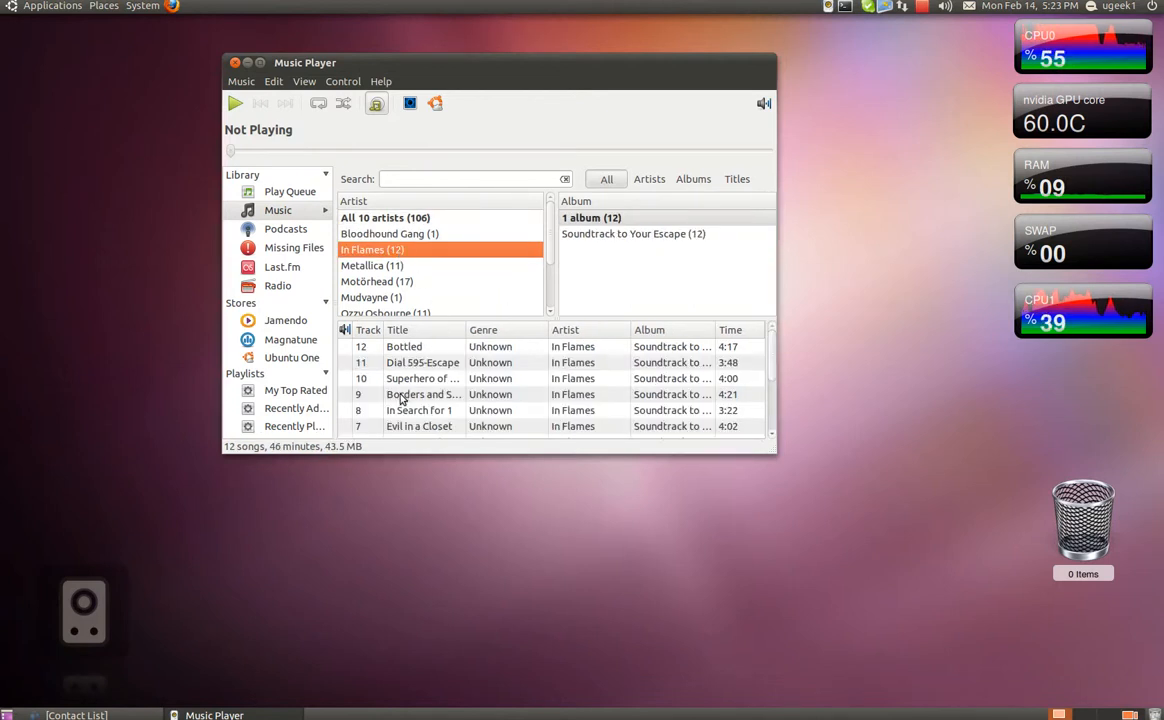
{"action": "left_click", "coordinate": [235, 103]}
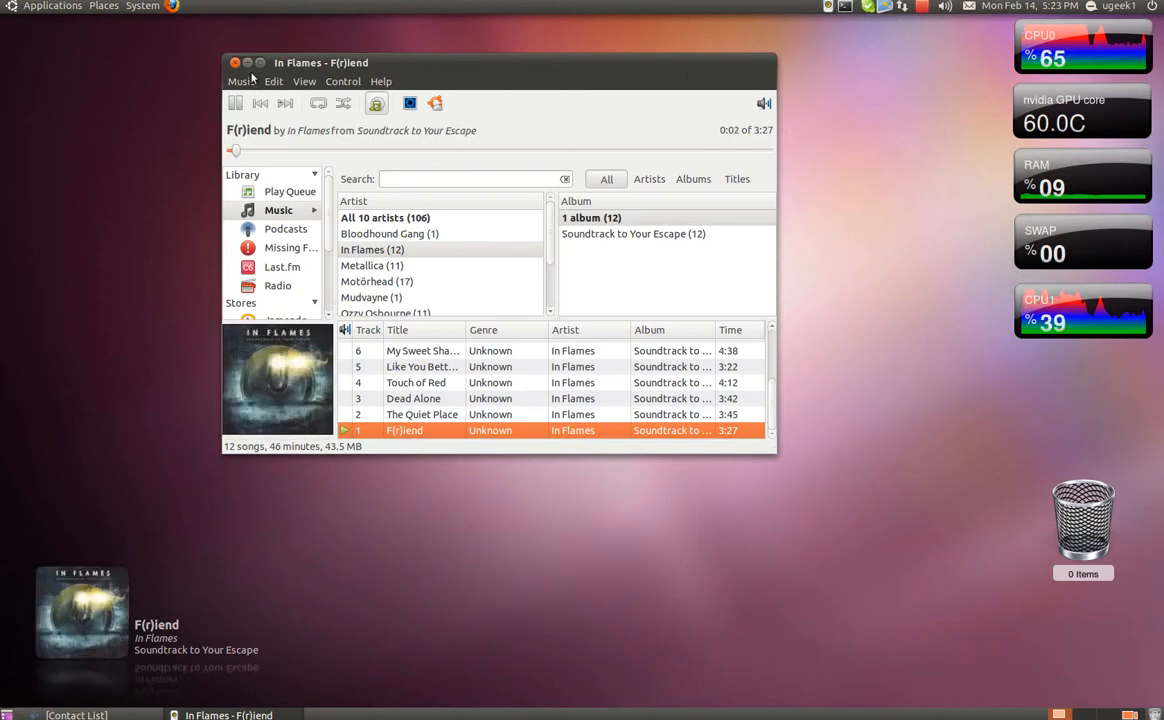
{"action": "left_click", "coordinate": [247, 62]}
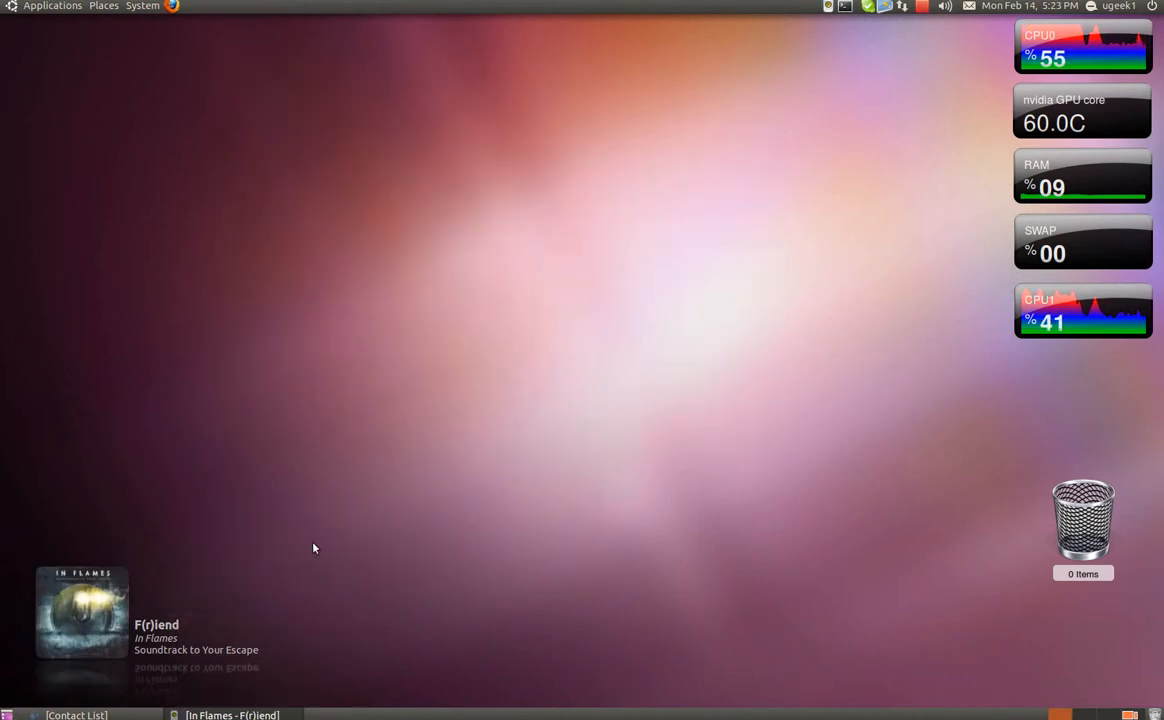
{"action": "mouse_move", "coordinate": [264, 551]}
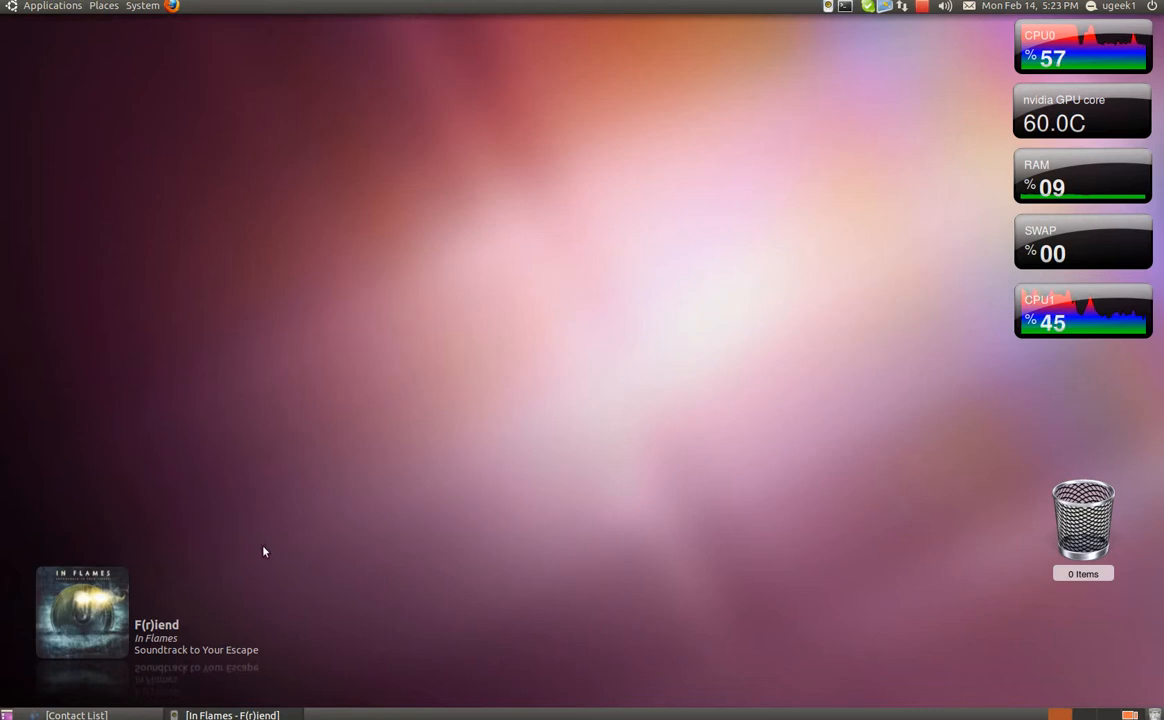